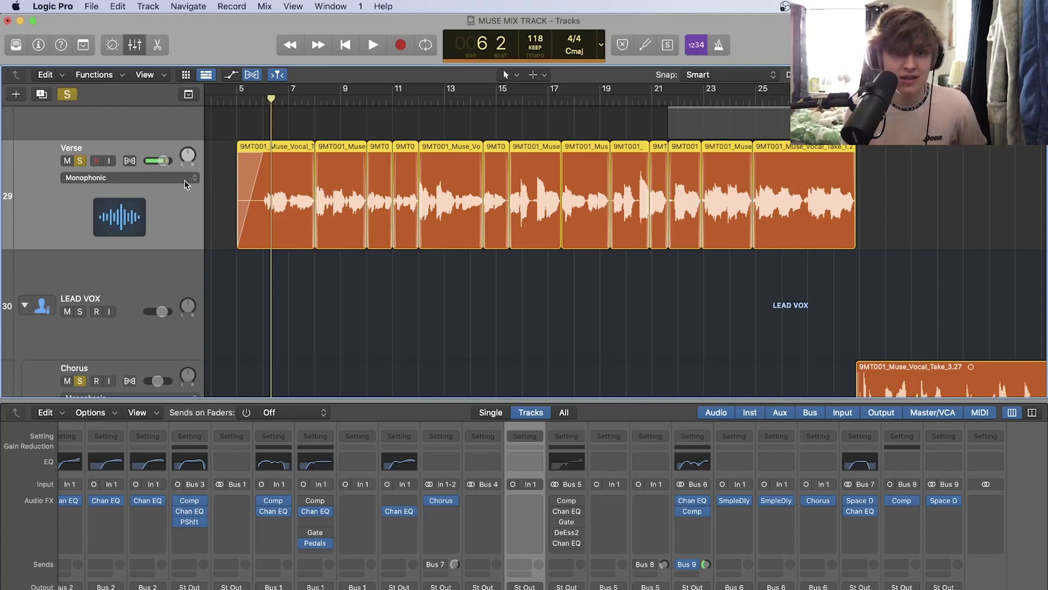
- Audition the Verse vocal, then insert a mono Pitch Correction on its channel
left_click(266, 98)
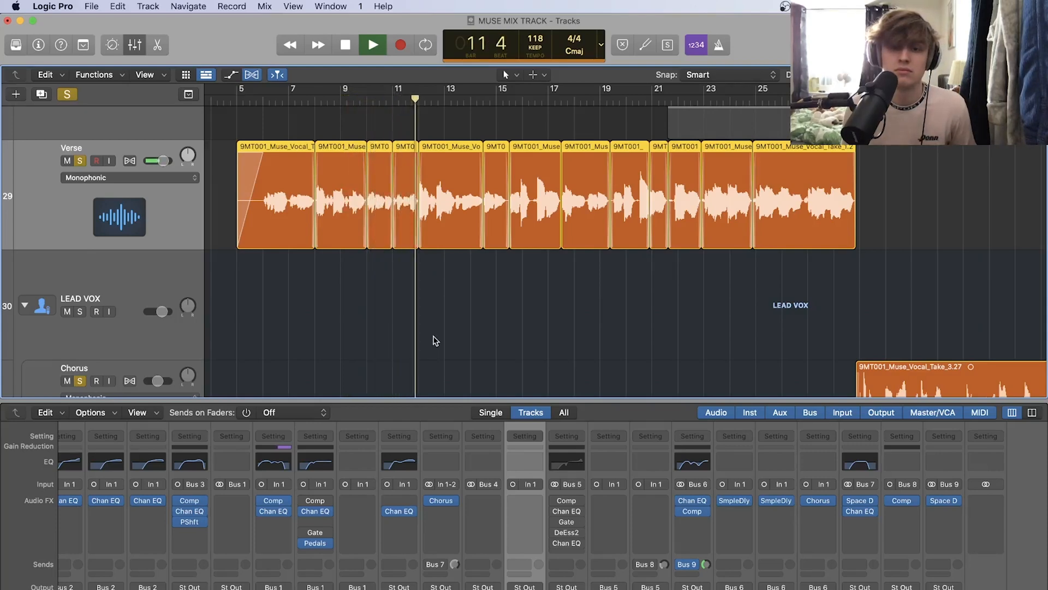
left_click(345, 45)
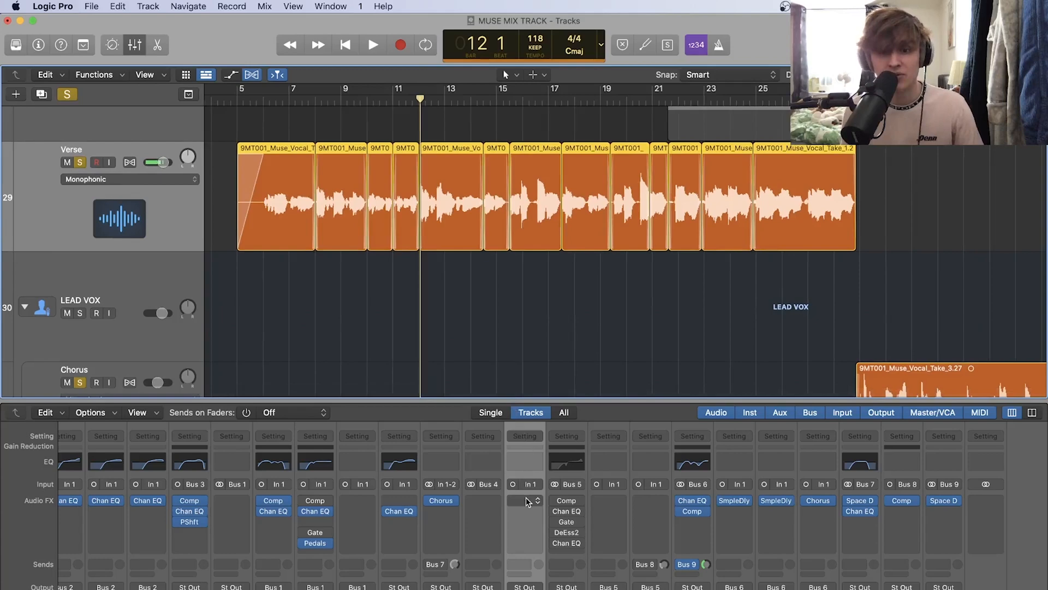
left_click(525, 500)
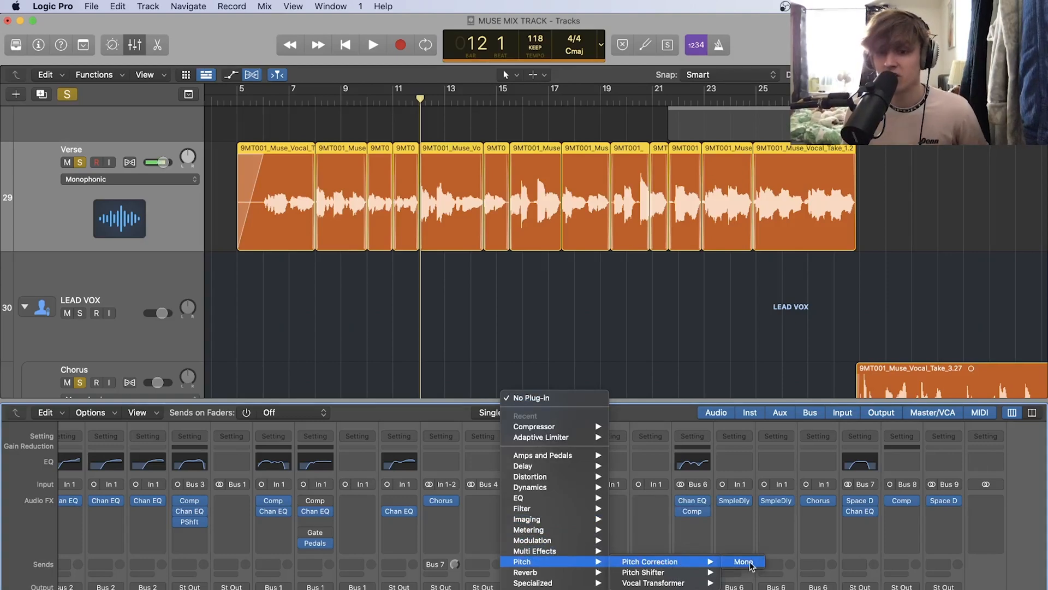
left_click(743, 562)
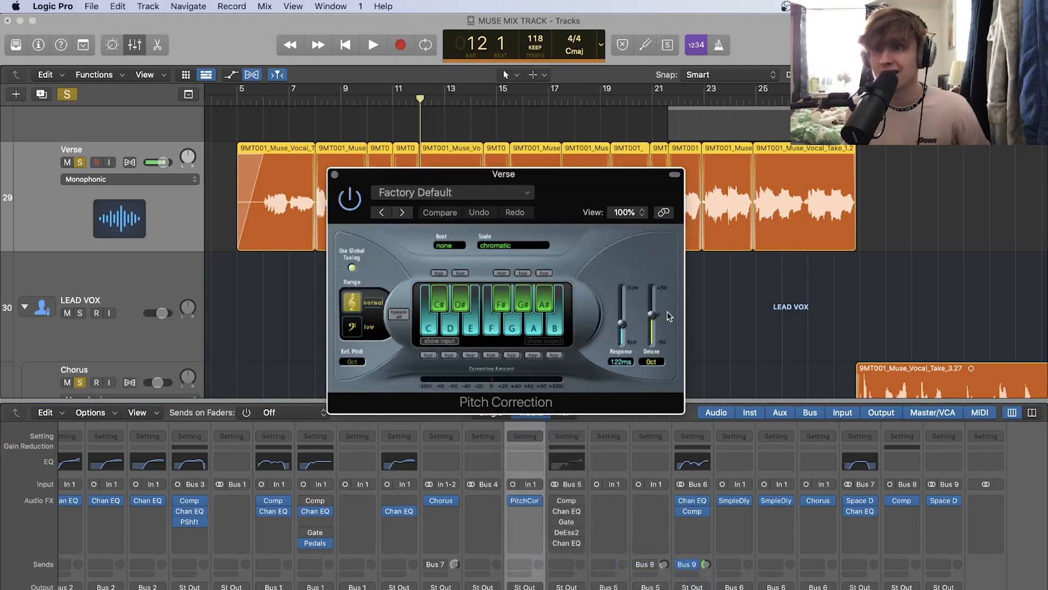
mouse_move(671, 315)
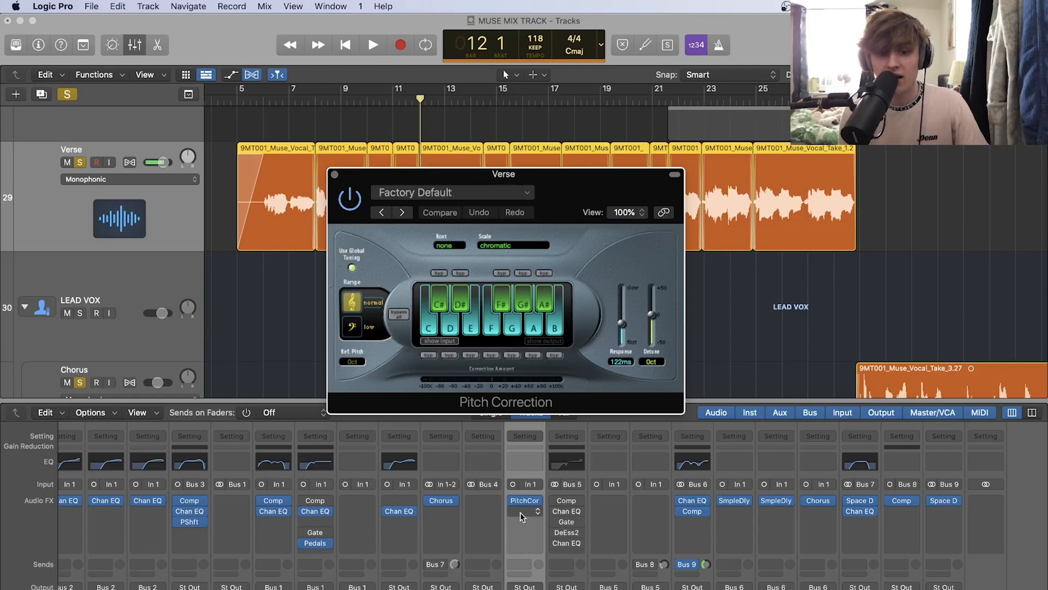
- Load Waves Tune Real-Time after Pitch Correction and close its window
left_click(525, 500)
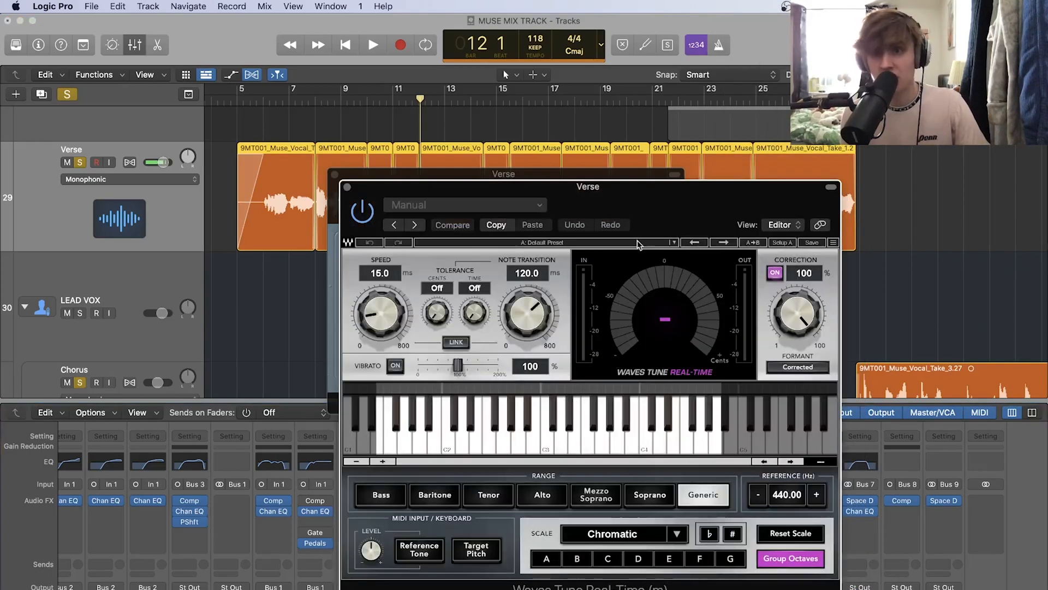
mouse_move(392, 154)
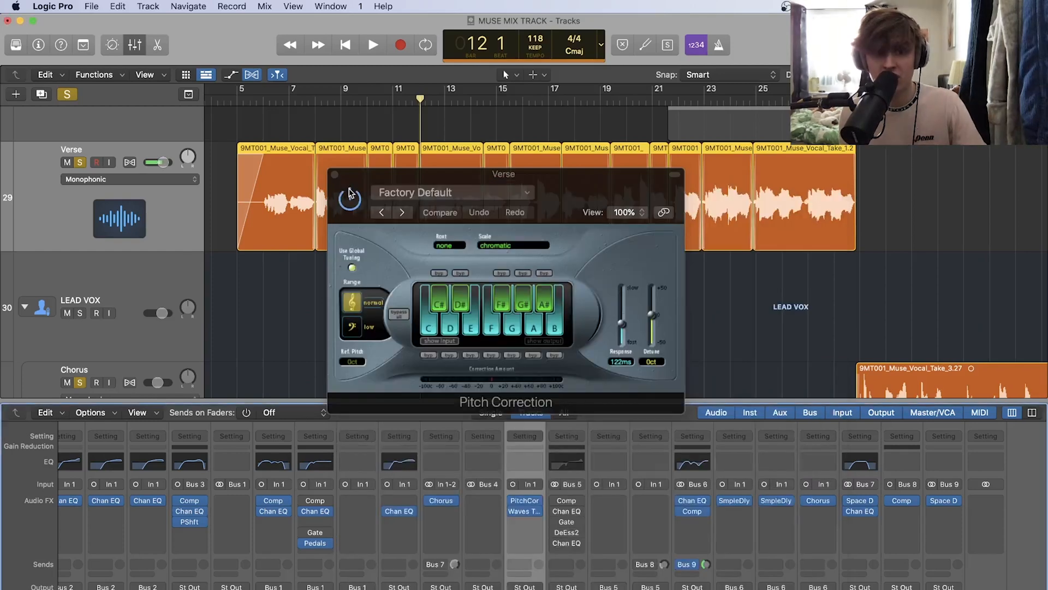
left_click(348, 199)
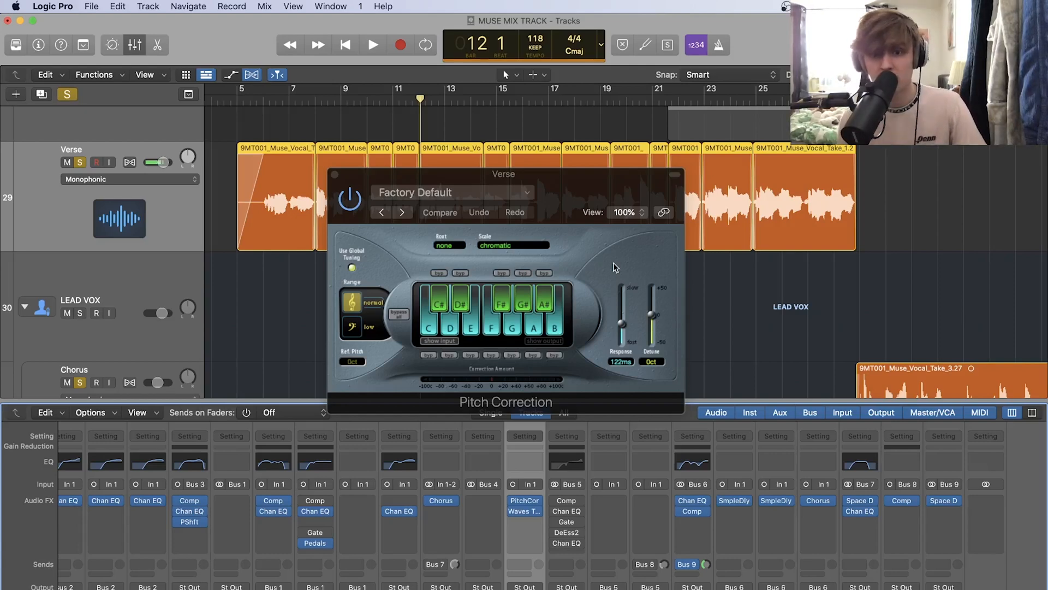
mouse_move(531, 273)
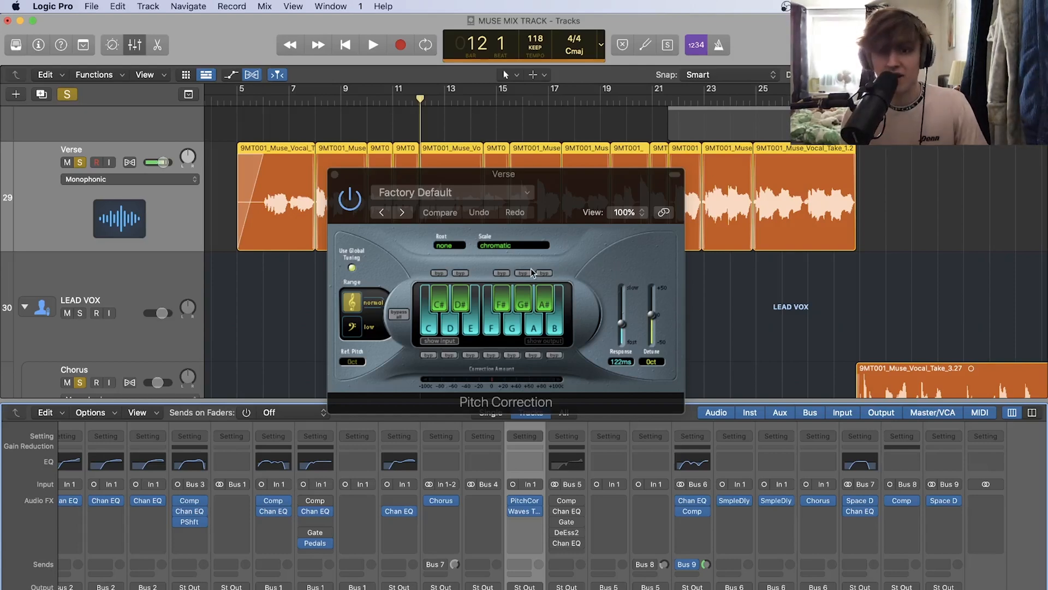
- Set Pitch Correction to C major with 0.00 ms response; move playhead near verse start
left_click(500, 304)
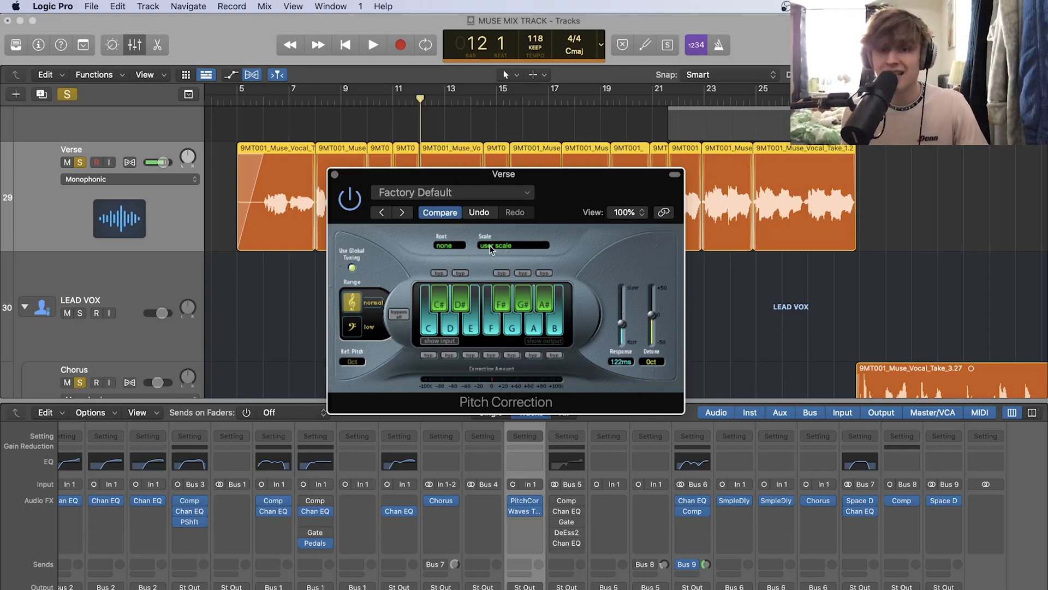
left_click(512, 245)
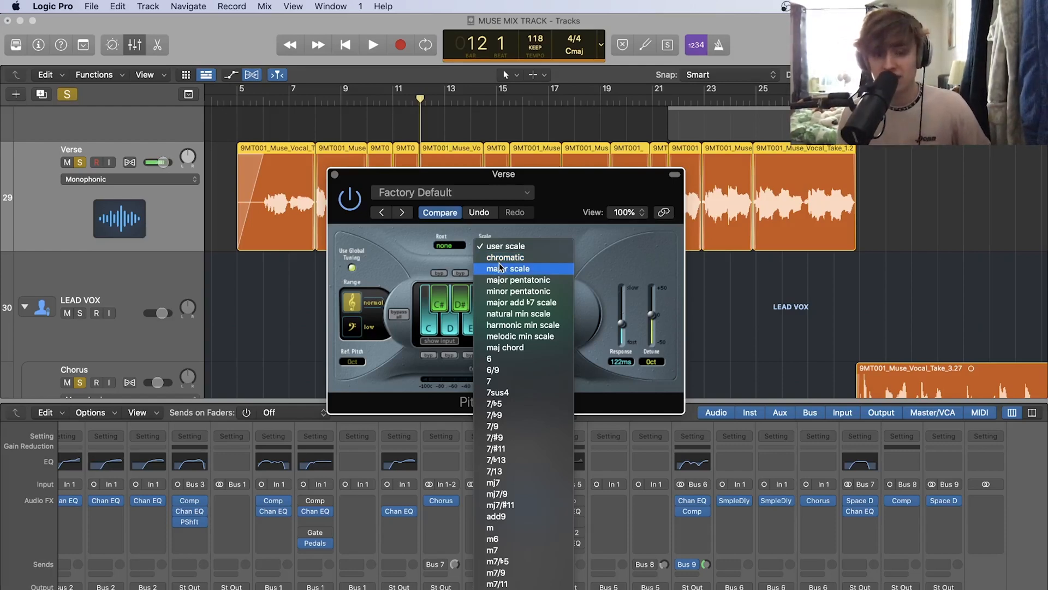
left_click(507, 268)
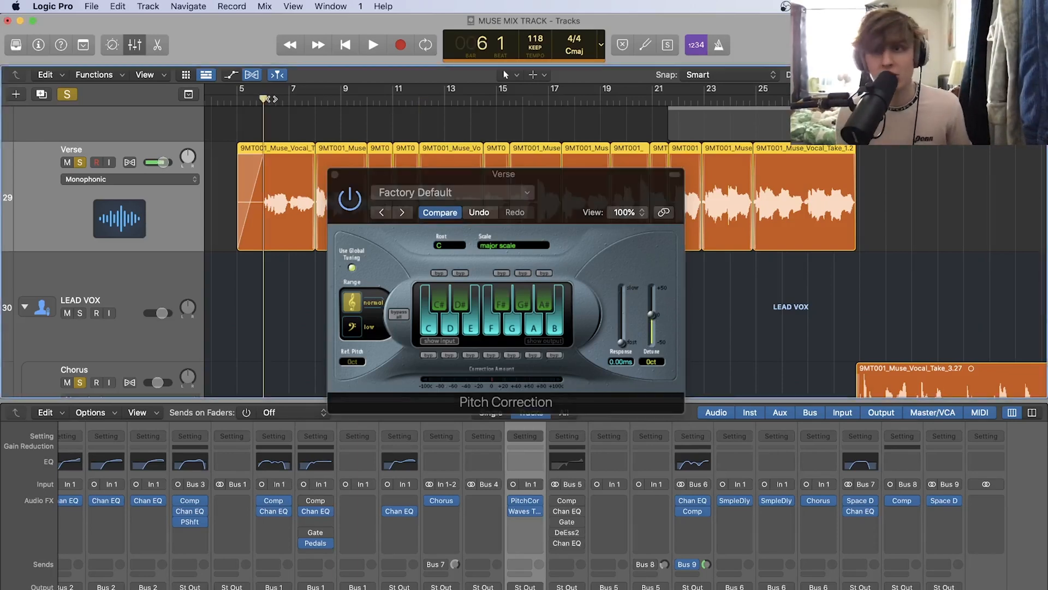
left_click(372, 45)
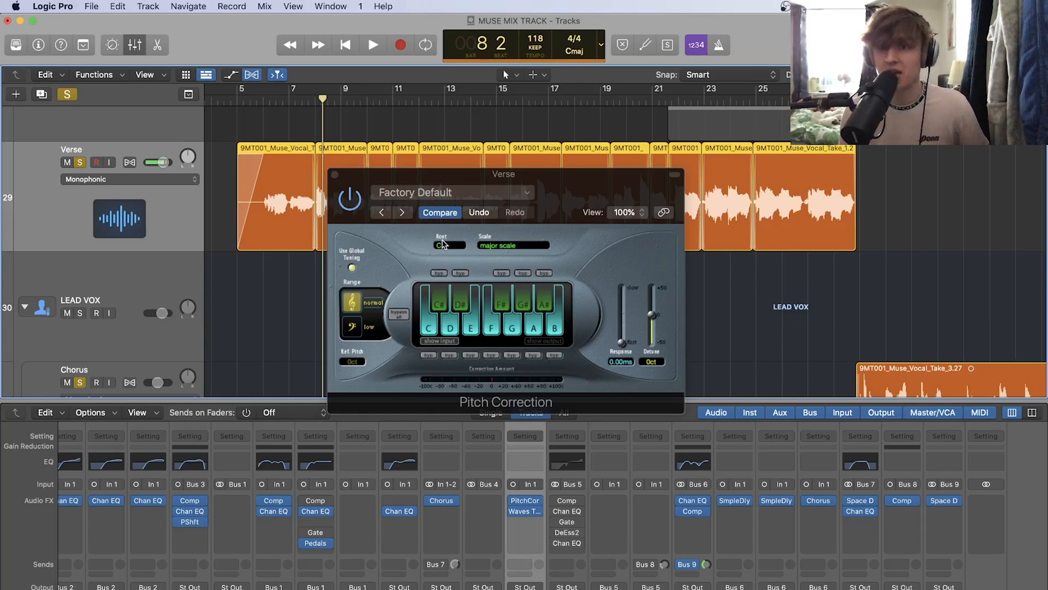
- Audition scale root notes C#, D, D# and E while the verse plays
left_click(449, 244)
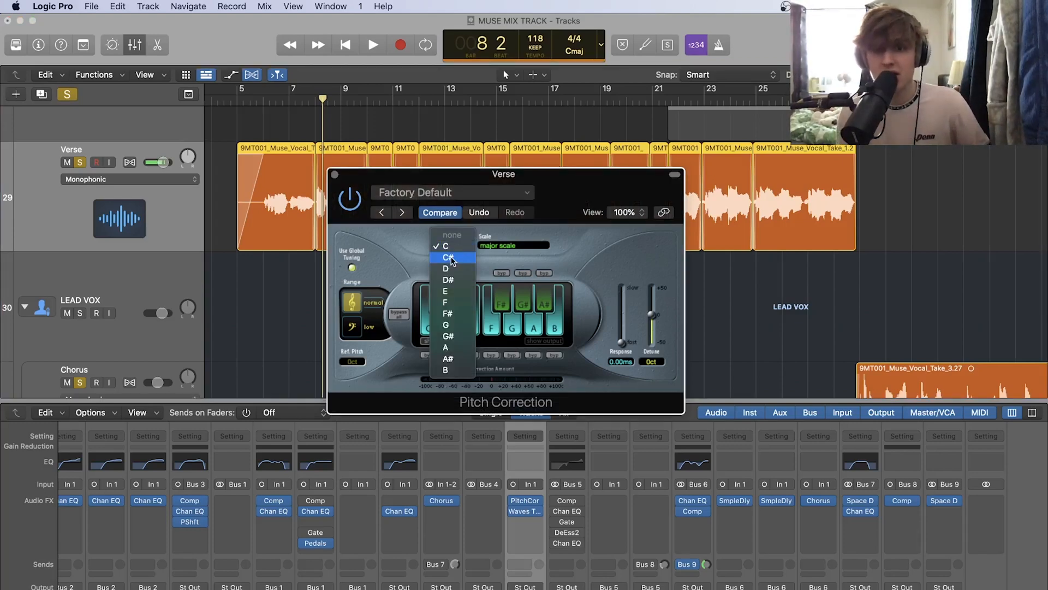
left_click(447, 257)
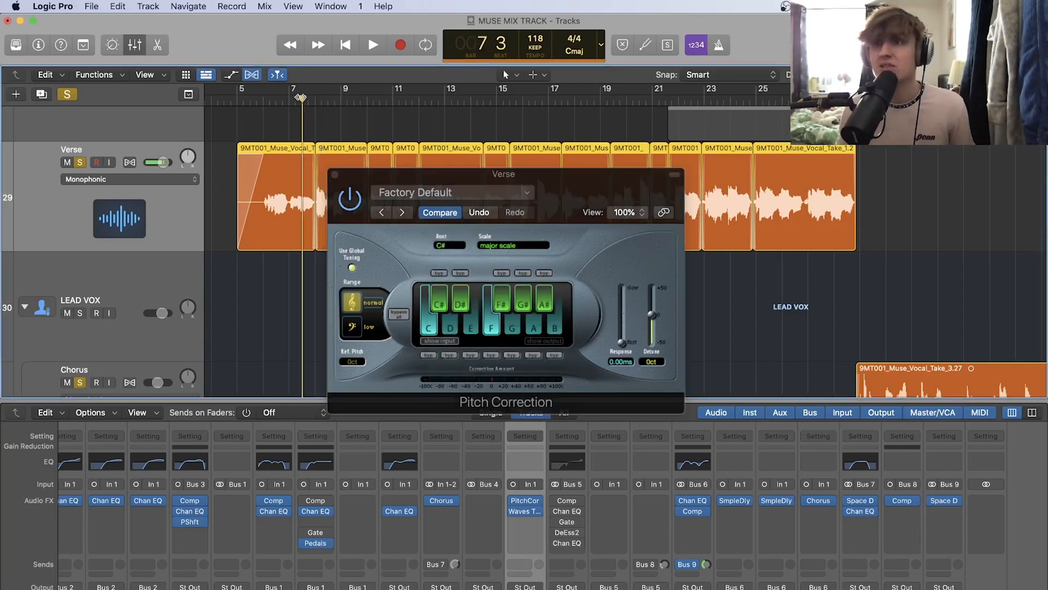
left_click(373, 45)
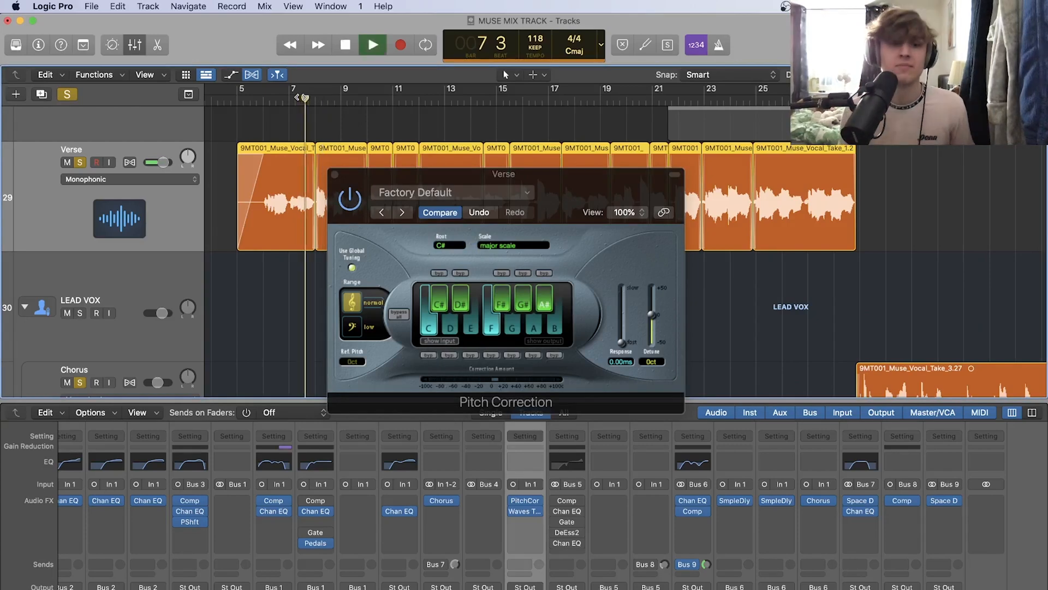
left_click(448, 246)
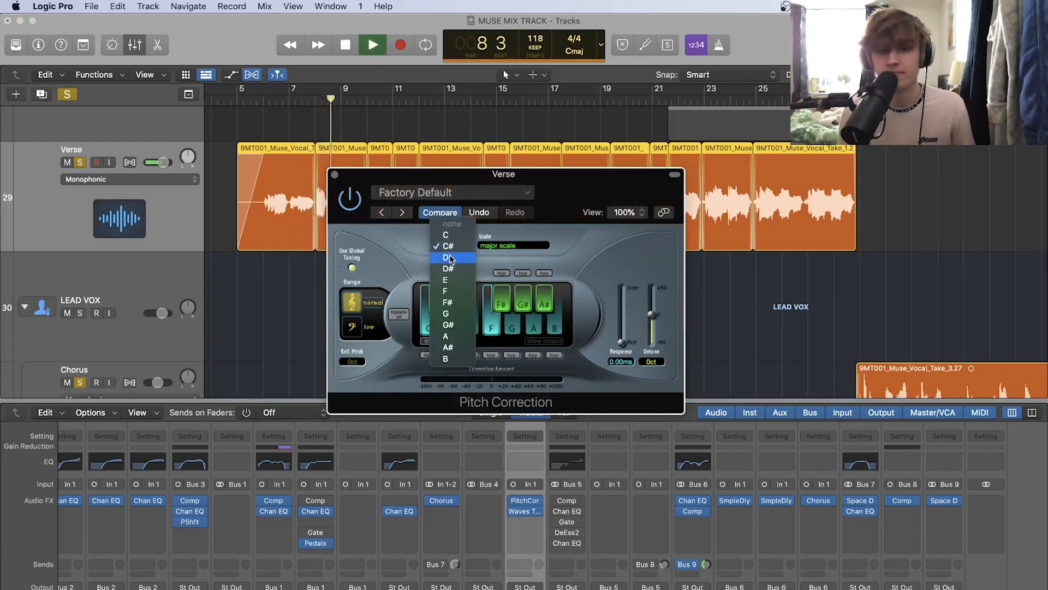
left_click(447, 257)
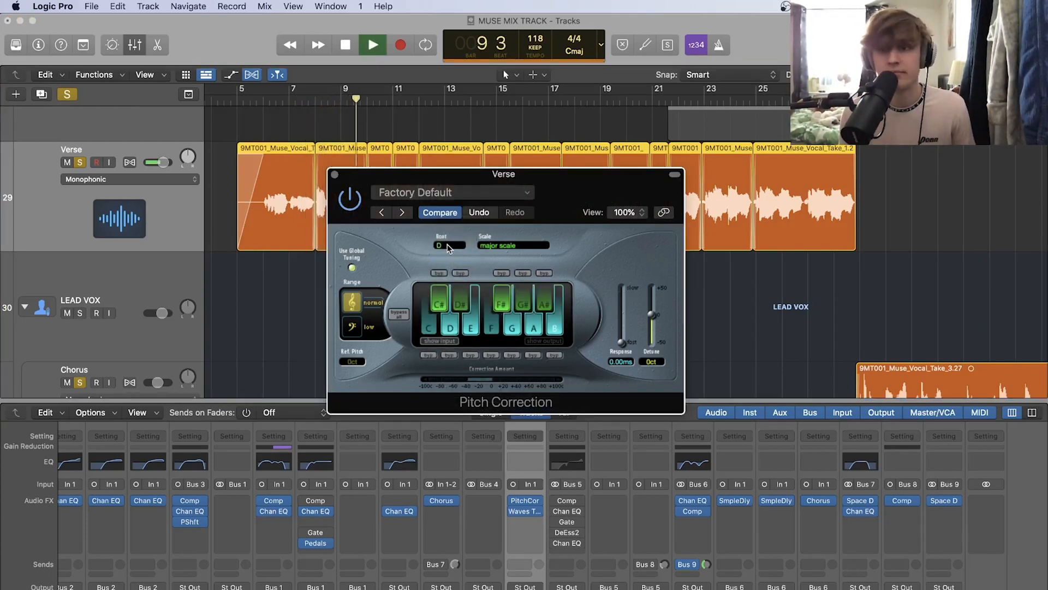
left_click(449, 244)
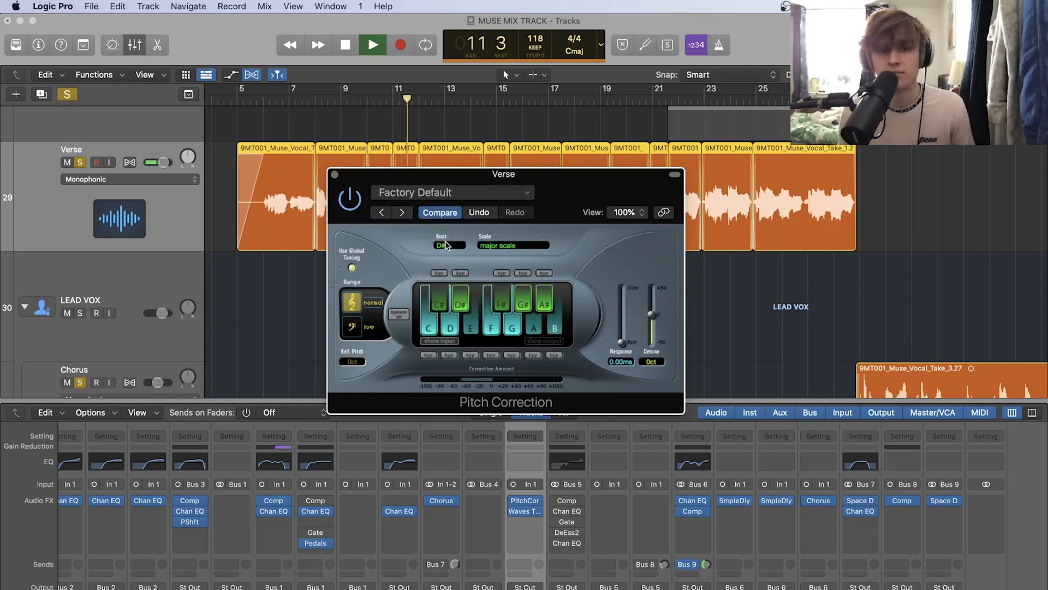
left_click(441, 244)
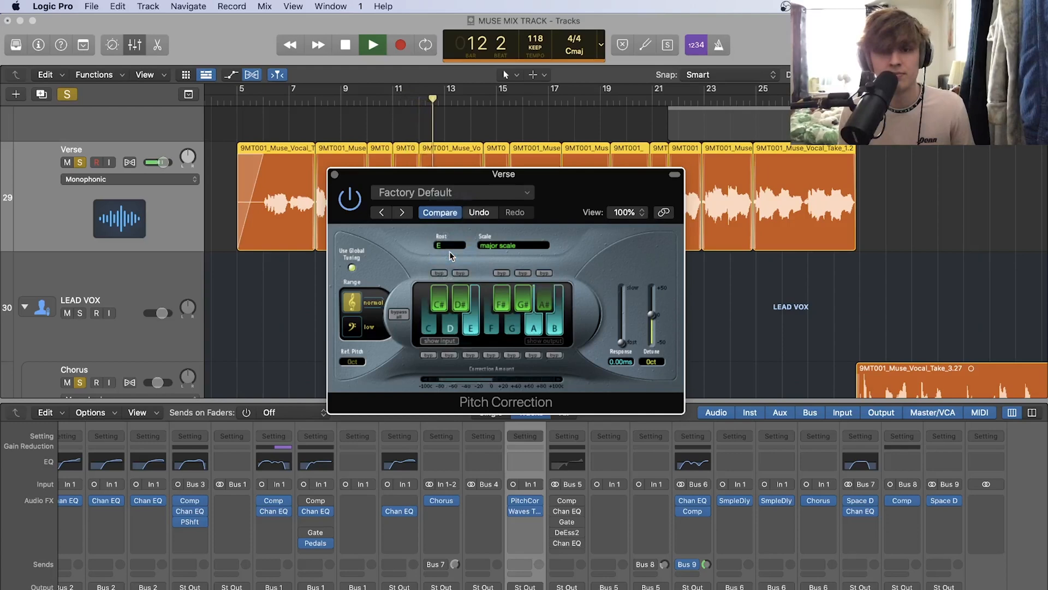
- Clear the root note and choose user scale in the Scale pop-up
left_click(450, 245)
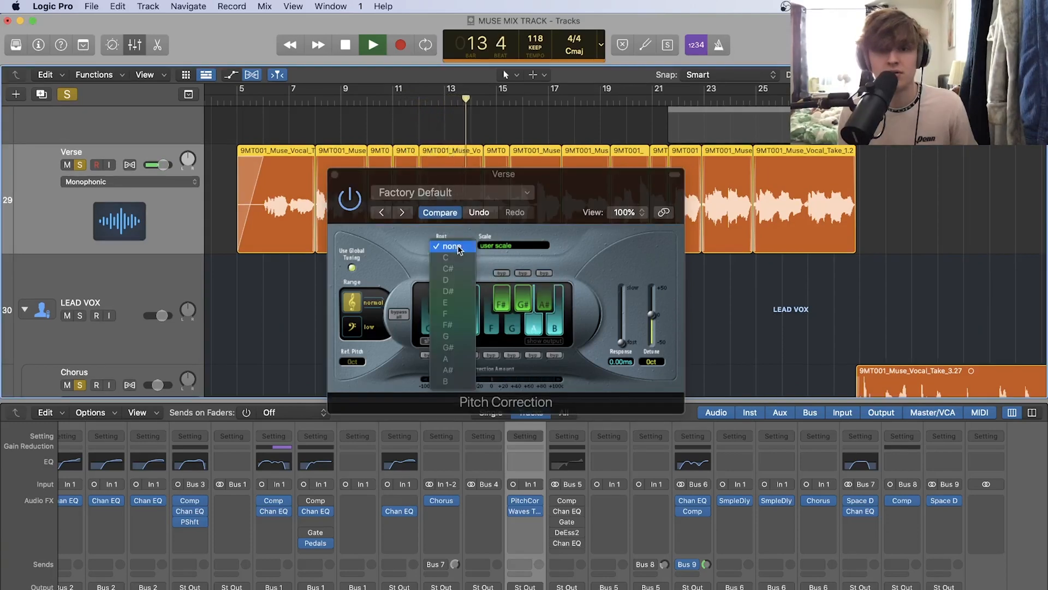
left_click(513, 245)
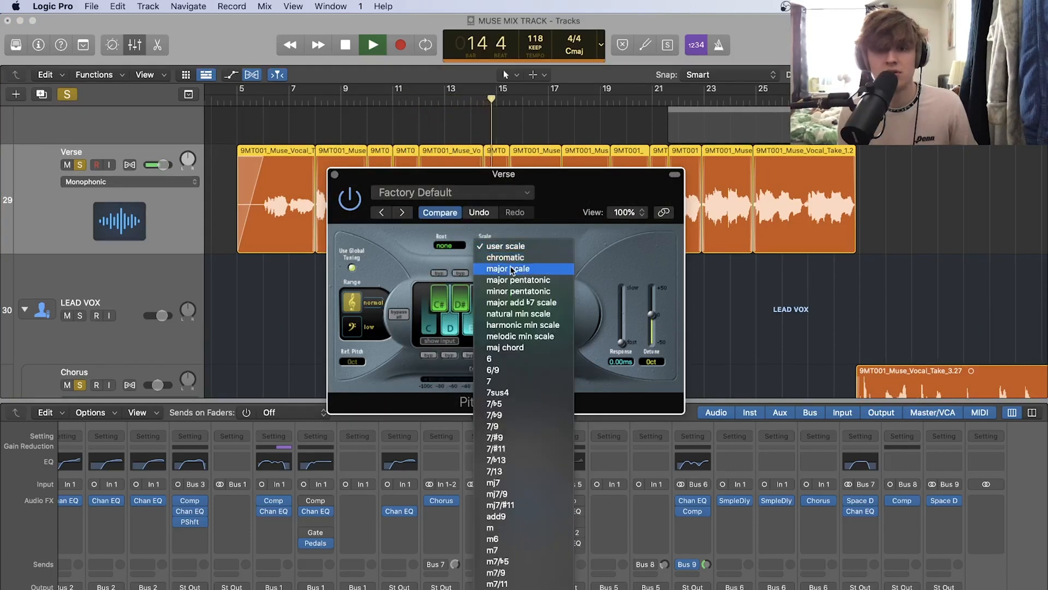
left_click(507, 268)
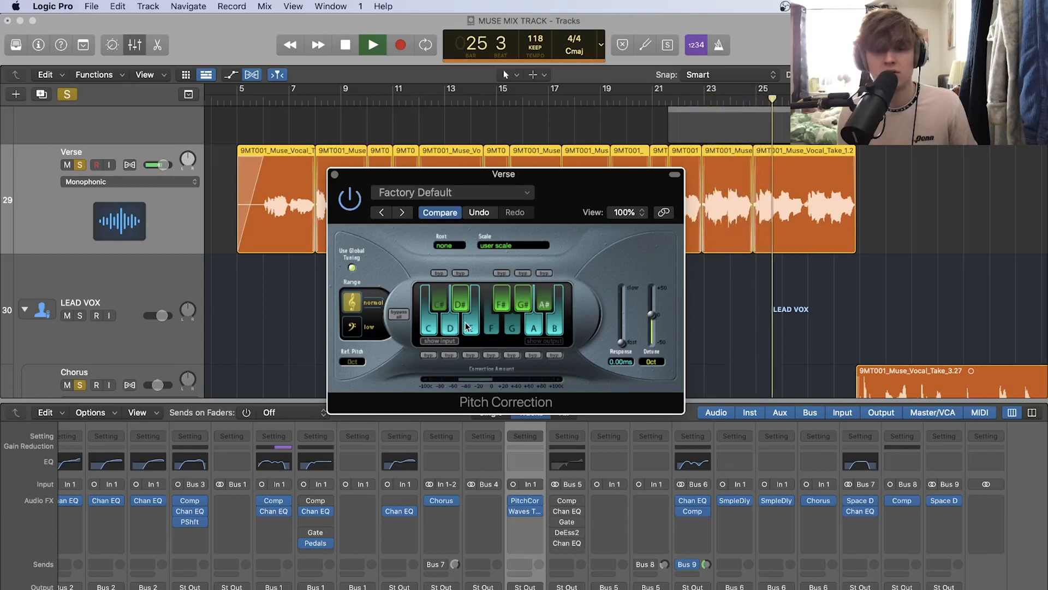
- Toggle C, D# and A# in the user scale while replaying the verse
left_click(460, 328)
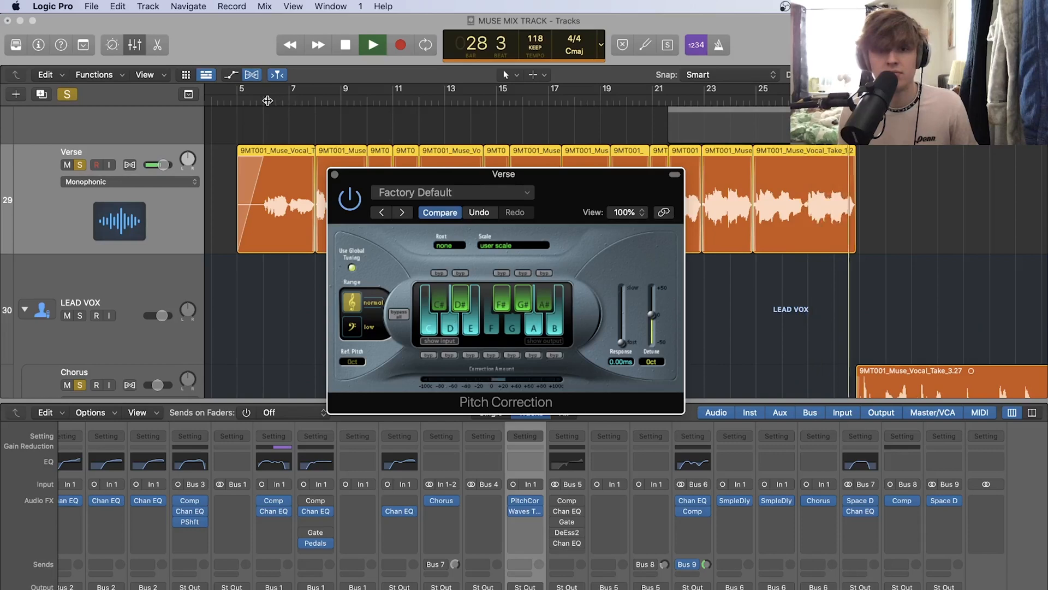
left_click(372, 45)
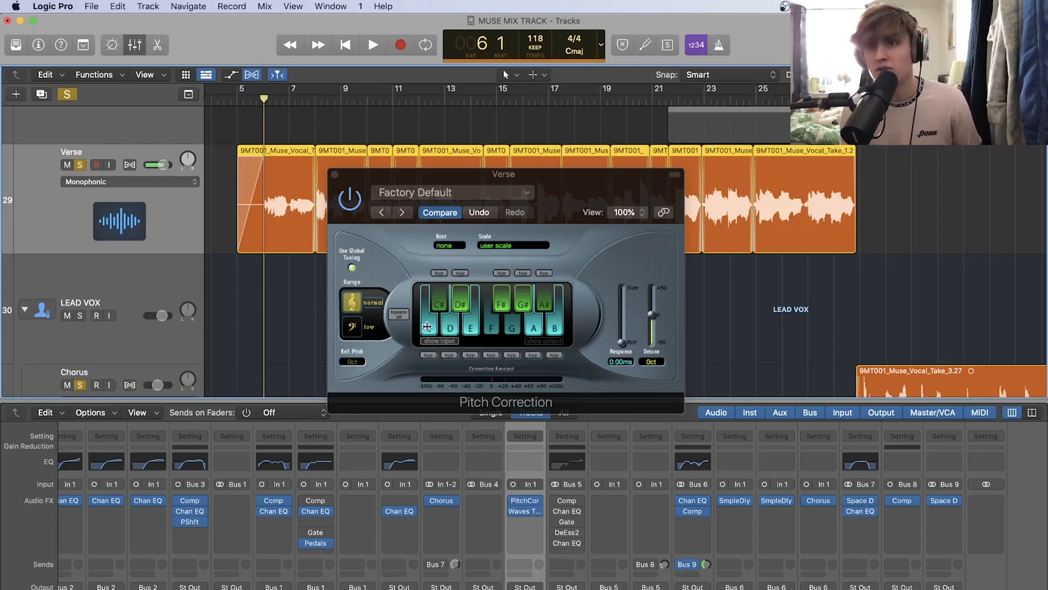
left_click(426, 327)
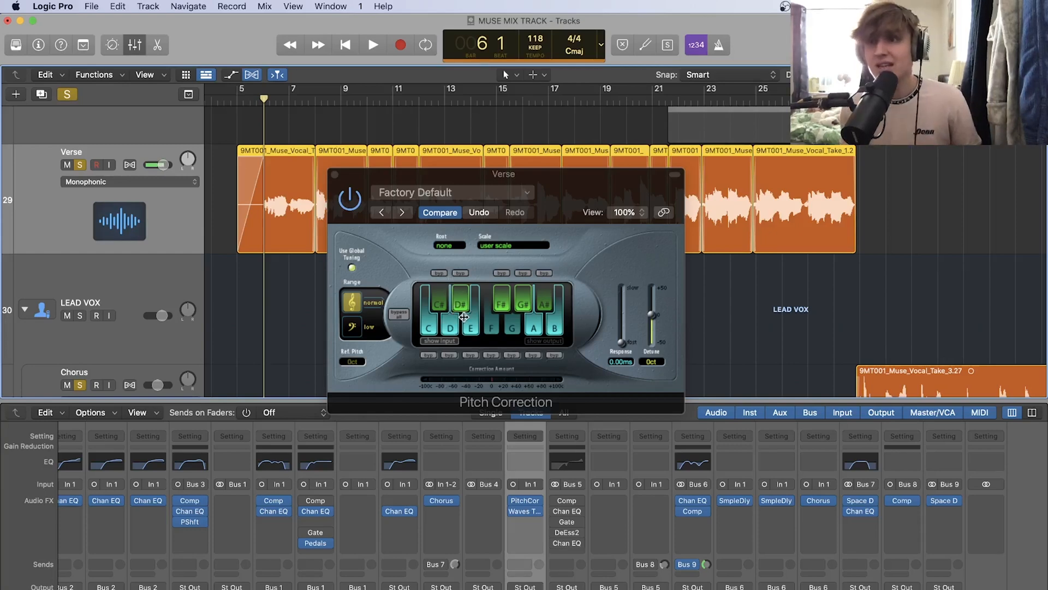
left_click(372, 45)
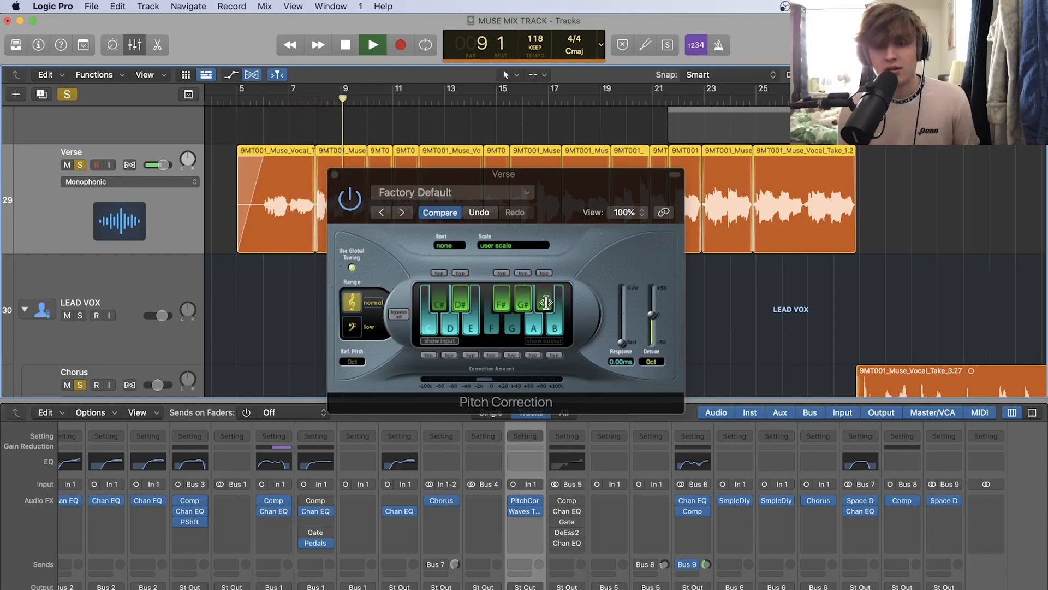
left_click(372, 45)
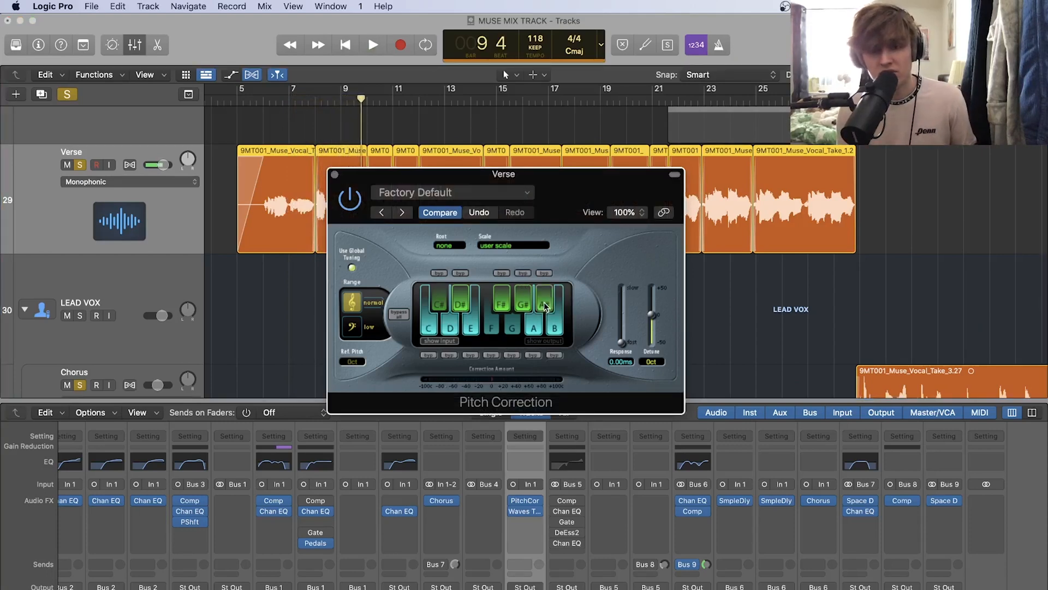
left_click(372, 45)
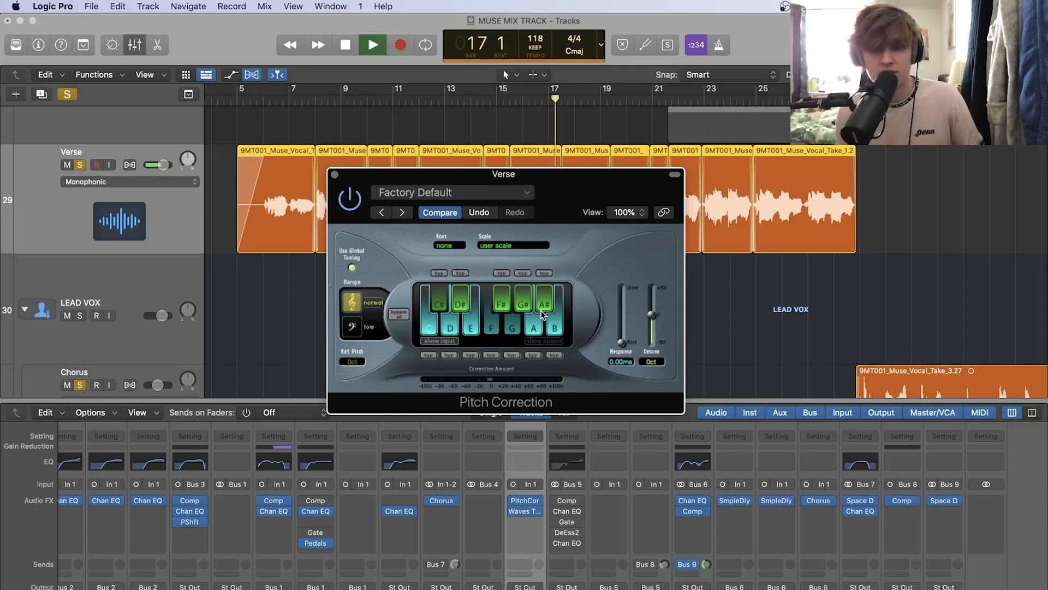
left_click(345, 44)
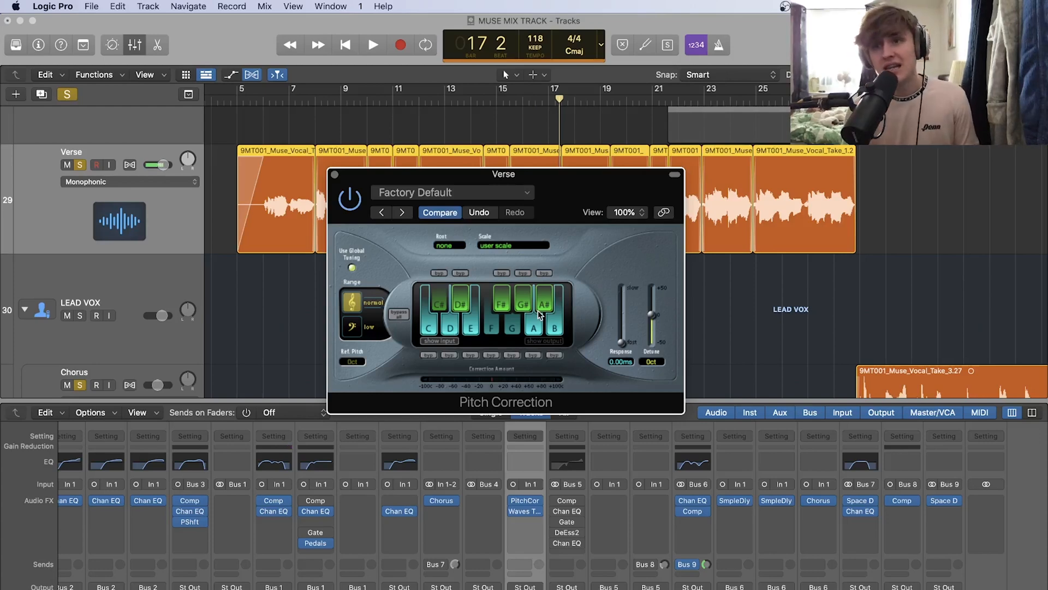
mouse_move(311, 196)
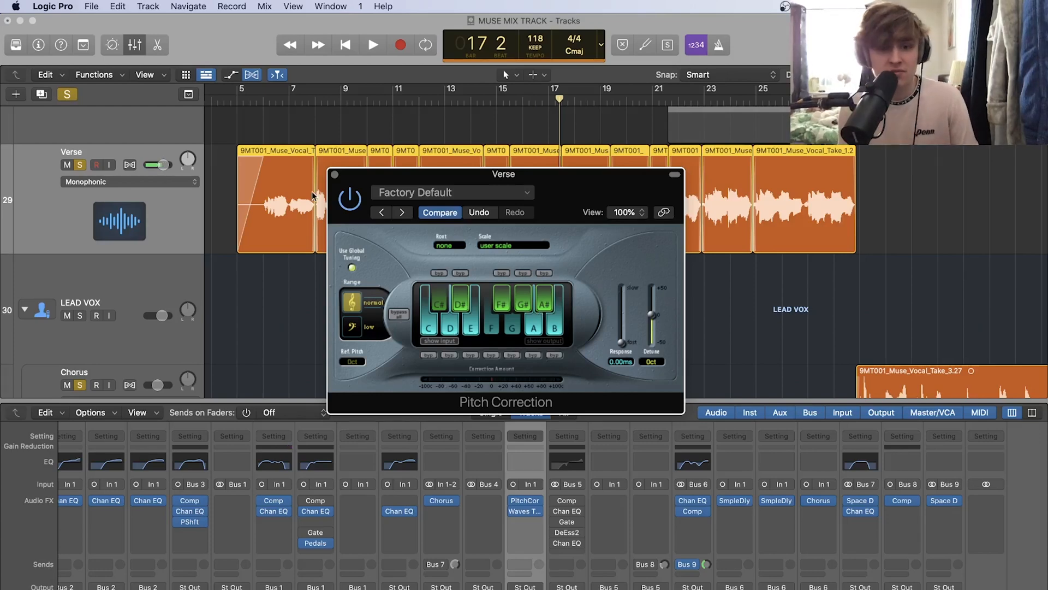
mouse_move(334, 177)
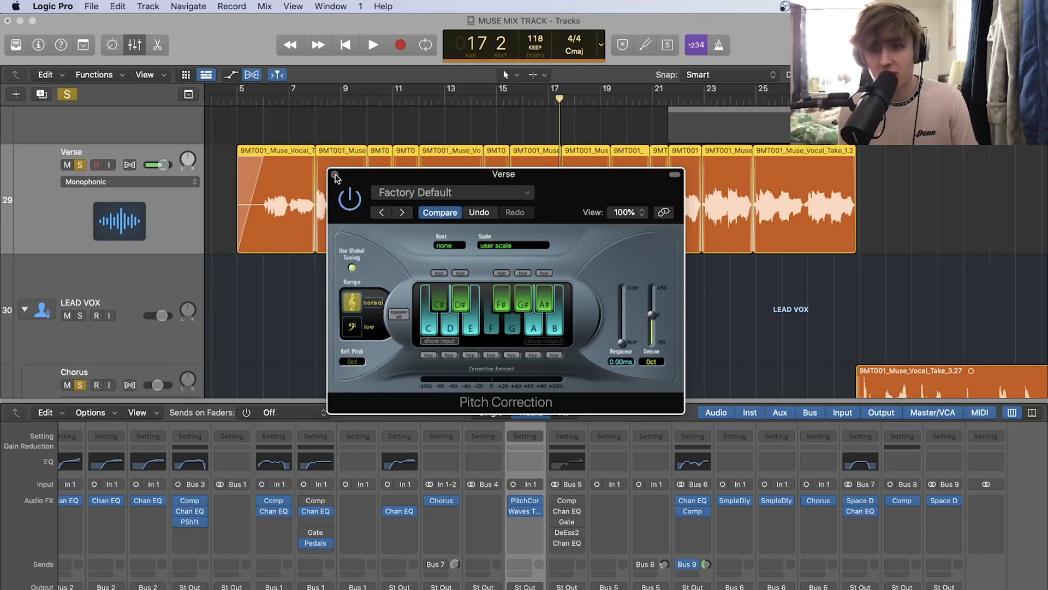
mouse_move(560, 300)
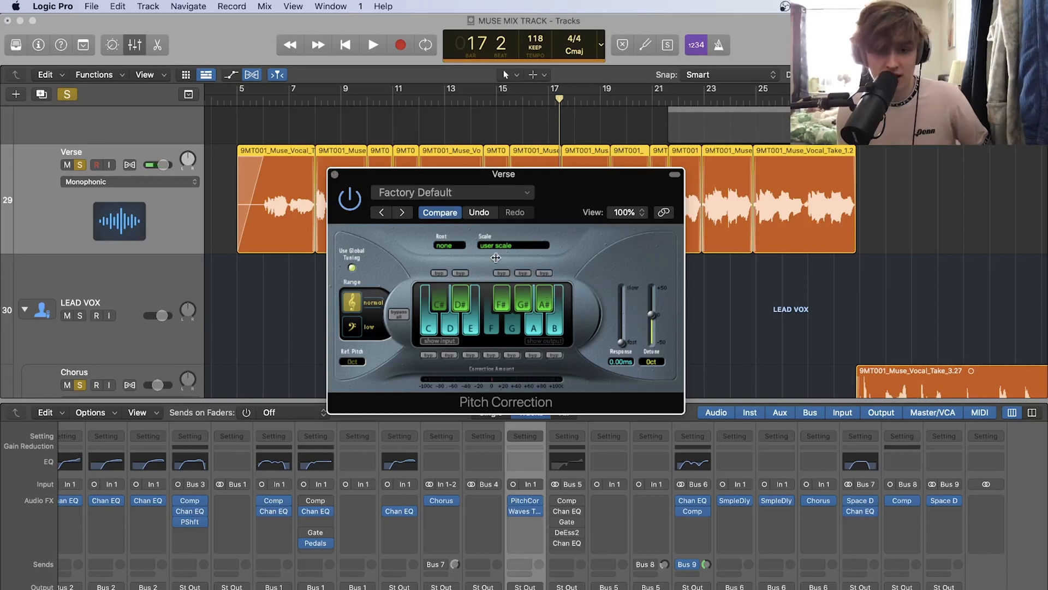
mouse_move(616, 265)
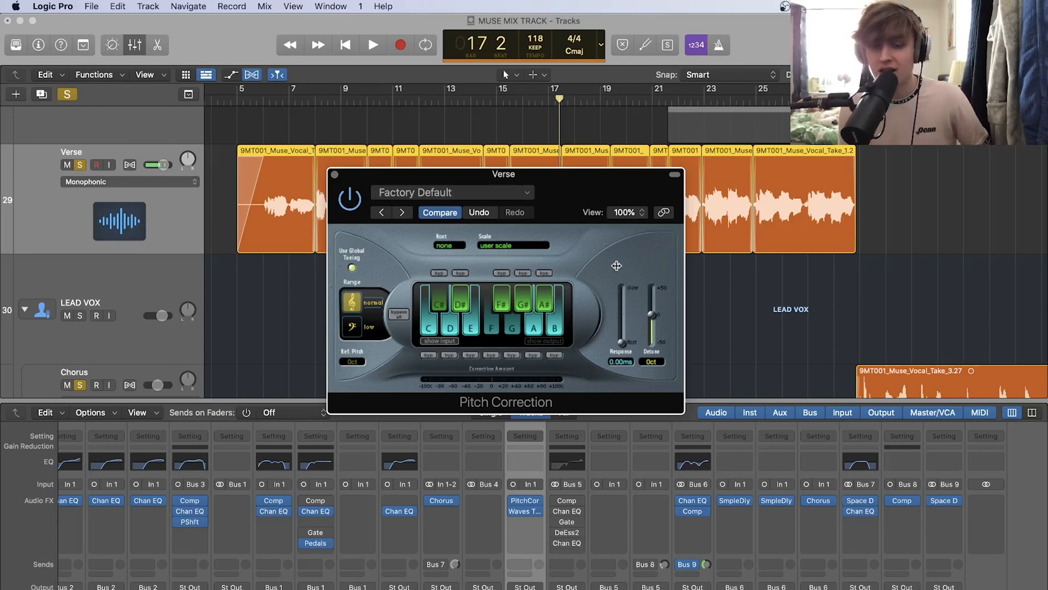
mouse_move(260, 108)
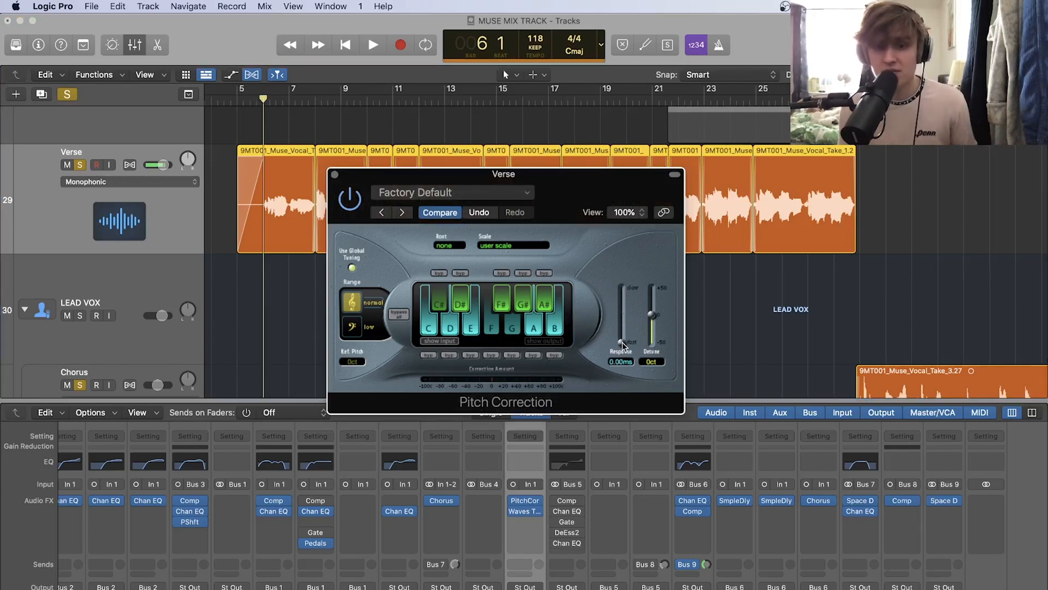
mouse_move(620, 346)
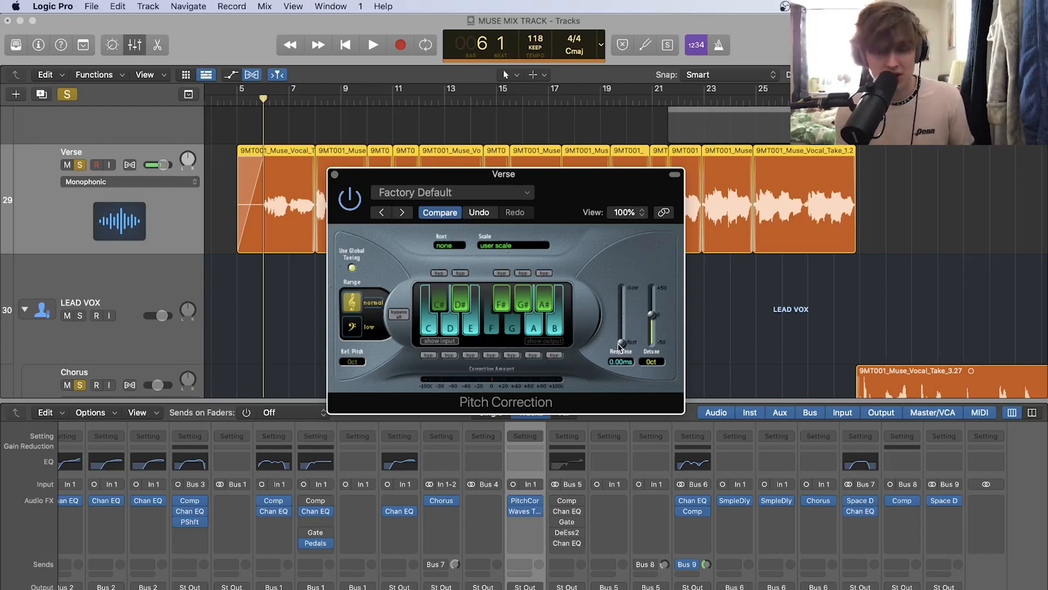
- Raise the Response from 0 ms to 183 ms and play around bar 20
left_click(372, 45)
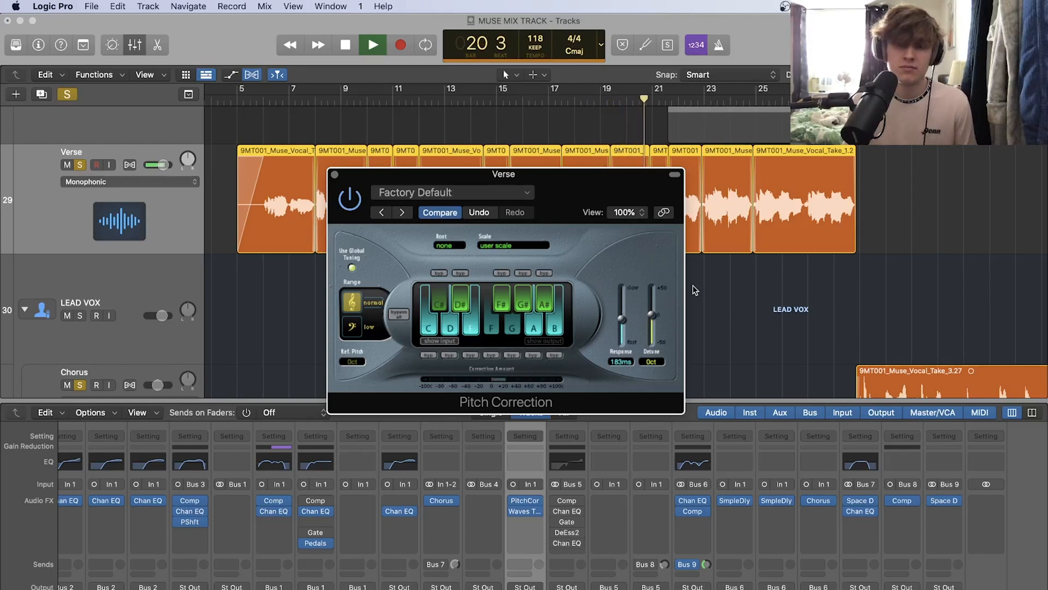
- Set Response to 237 ms and listen back; Verse sends to new Bus 10 Gain aux
left_click(345, 45)
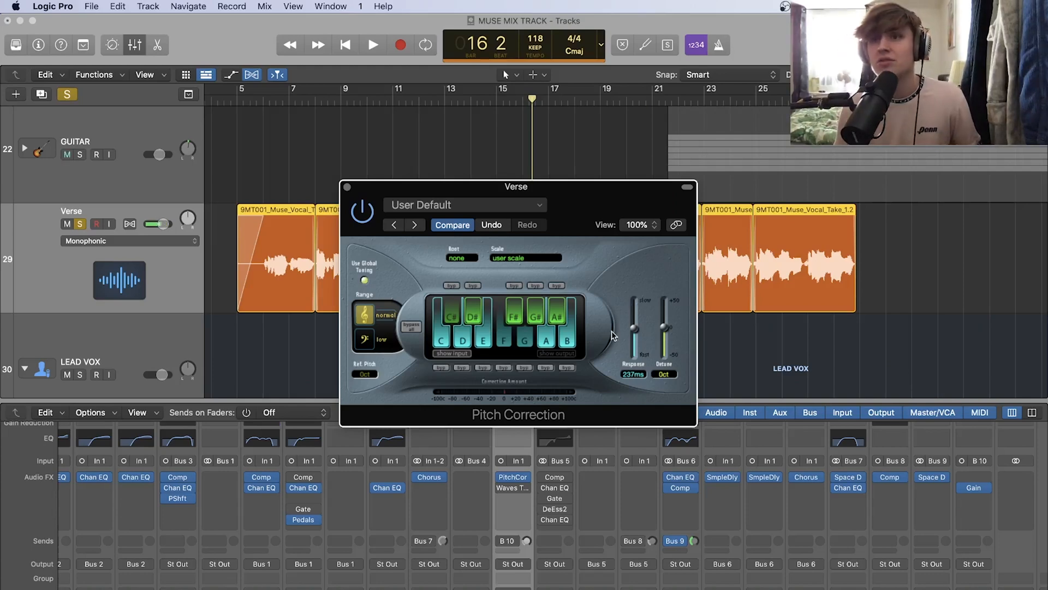
left_click(67, 155)
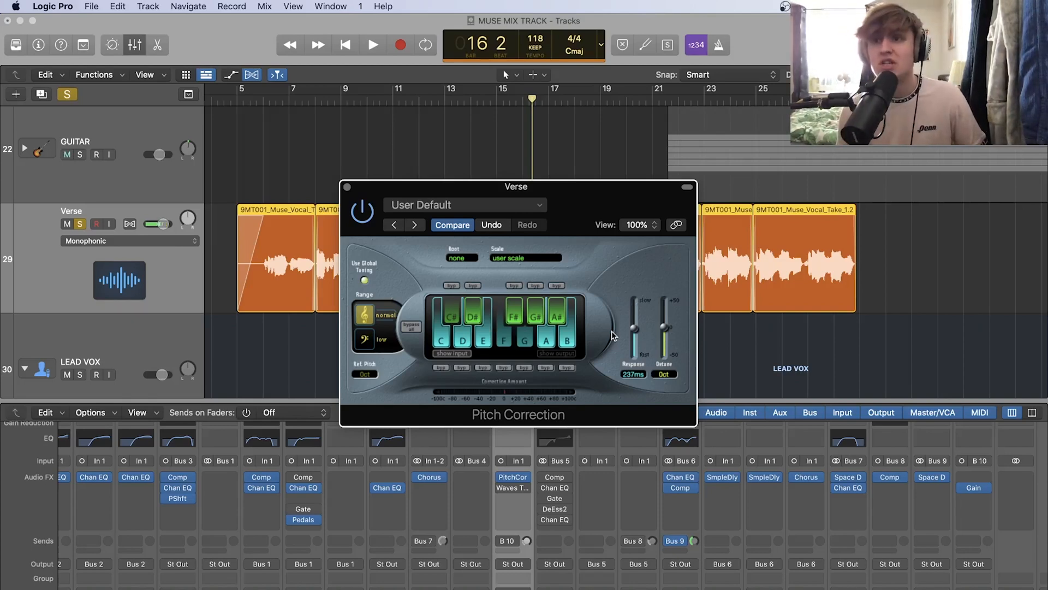
left_click(67, 155)
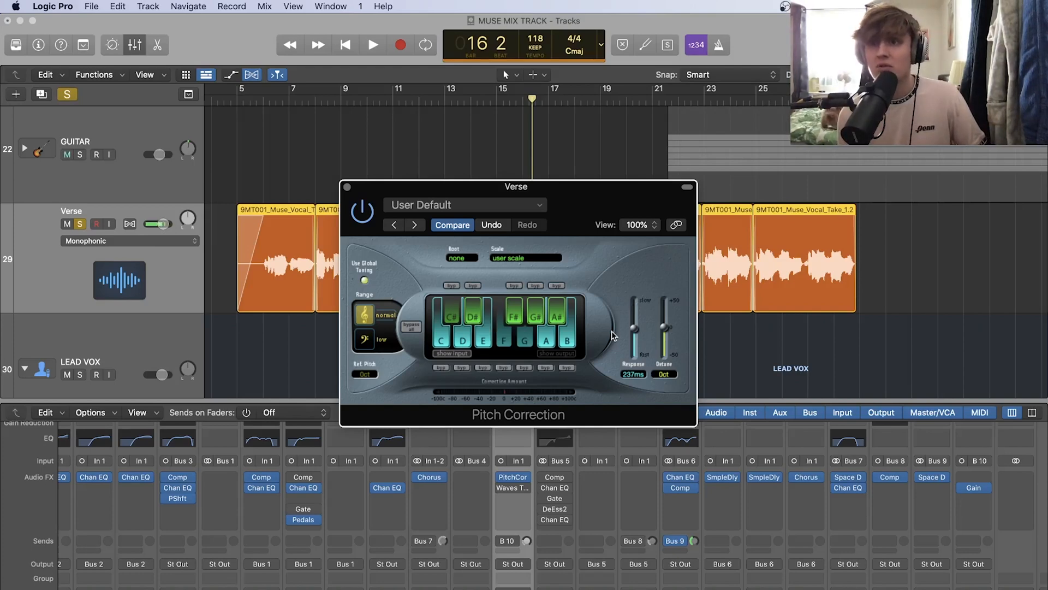
left_click(66, 154)
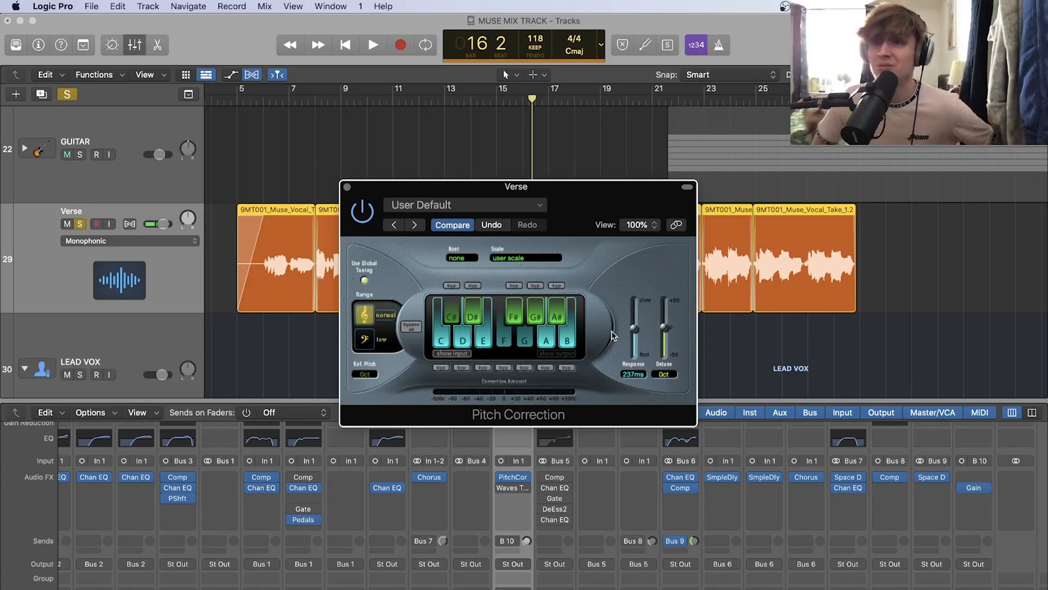
left_click(66, 154)
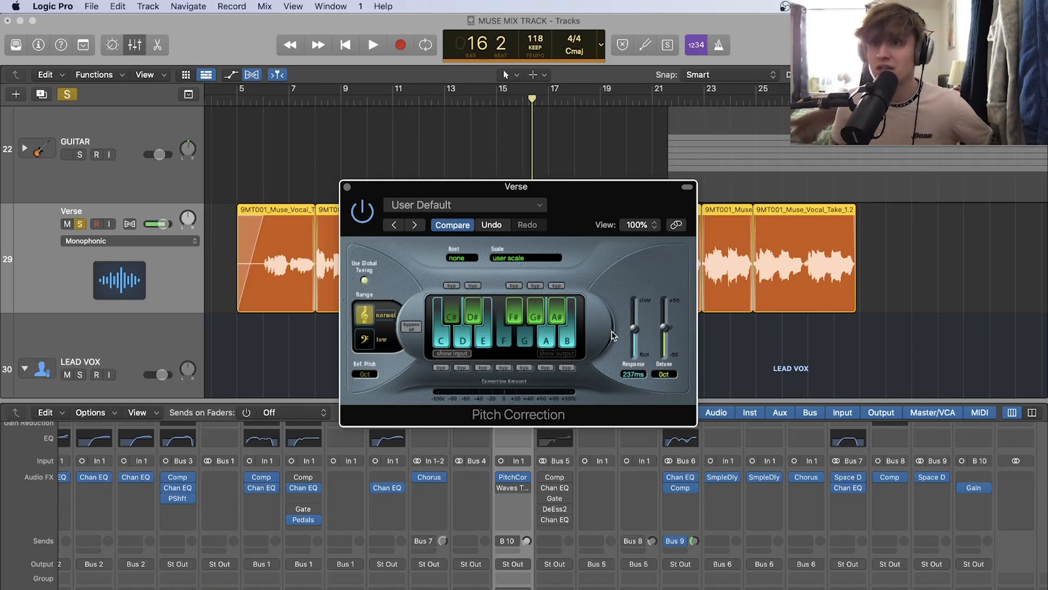
mouse_move(831, 276)
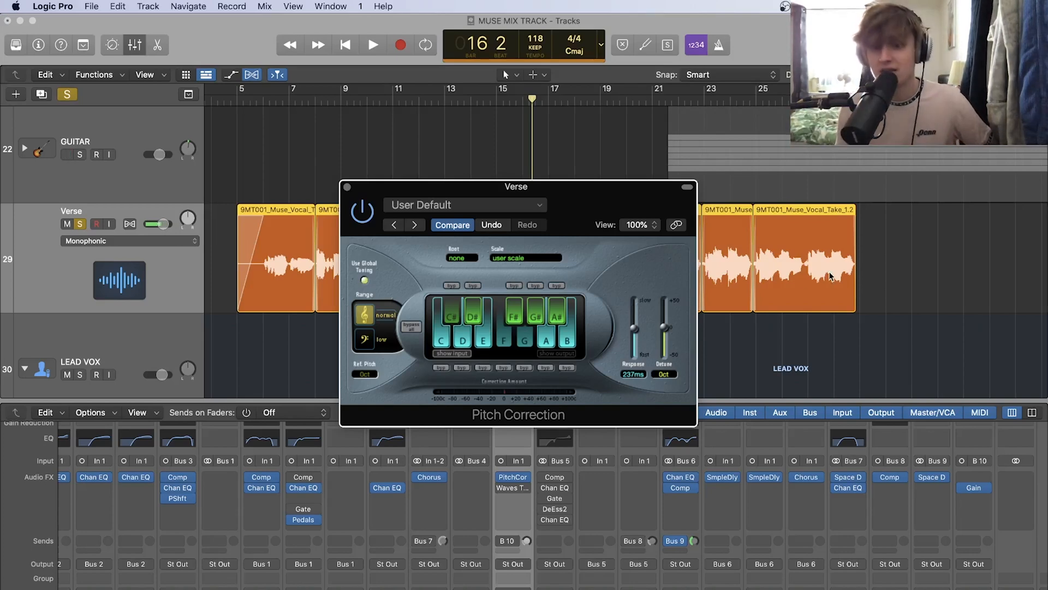